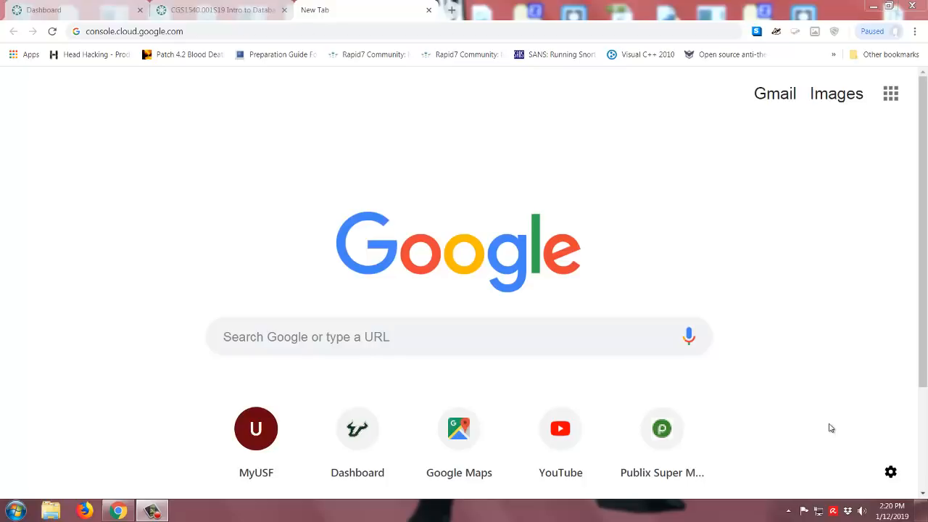
{"action": "mouse_move", "coordinate": [246, 87]}
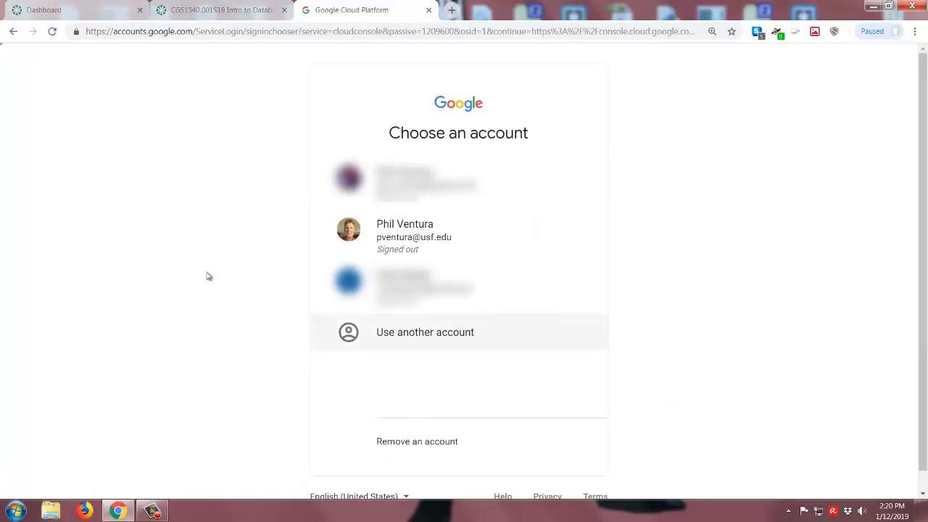
{"action": "mouse_move", "coordinate": [669, 400]}
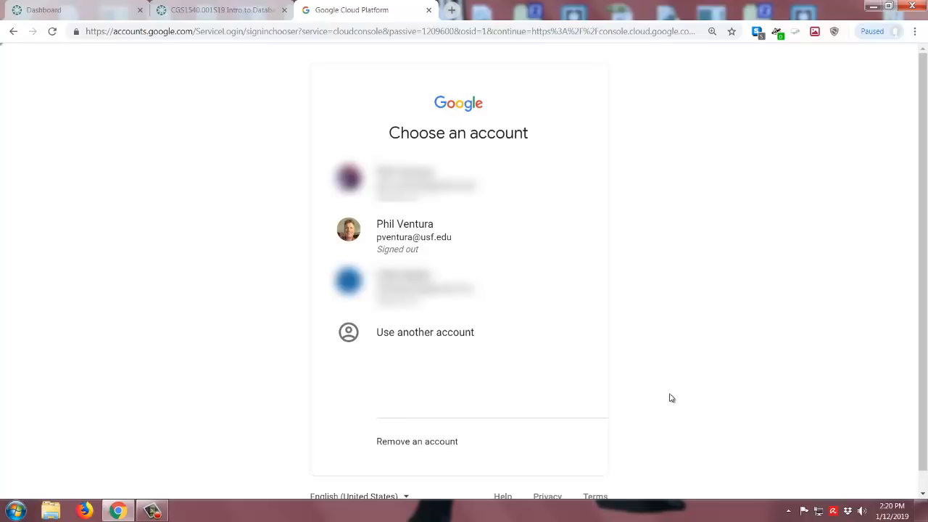
{"action": "mouse_move", "coordinate": [692, 398]}
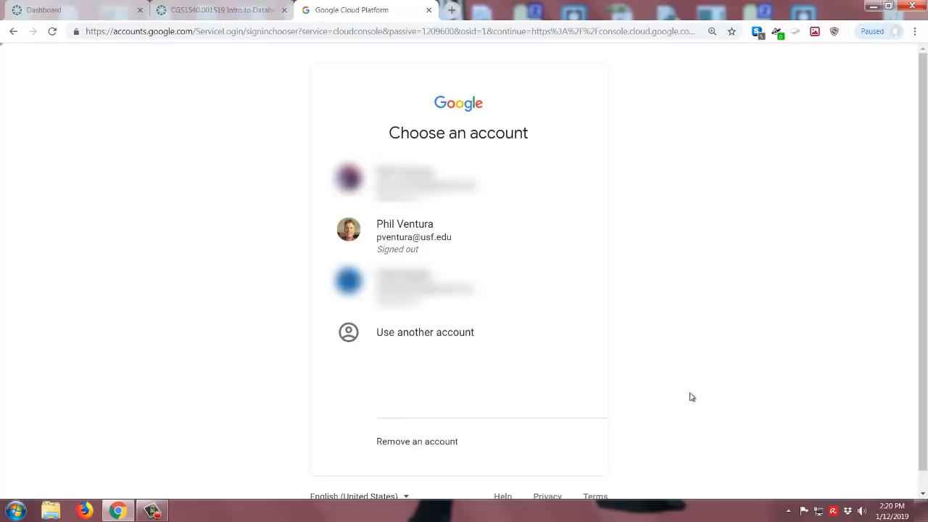
{"action": "mouse_move", "coordinate": [444, 242]}
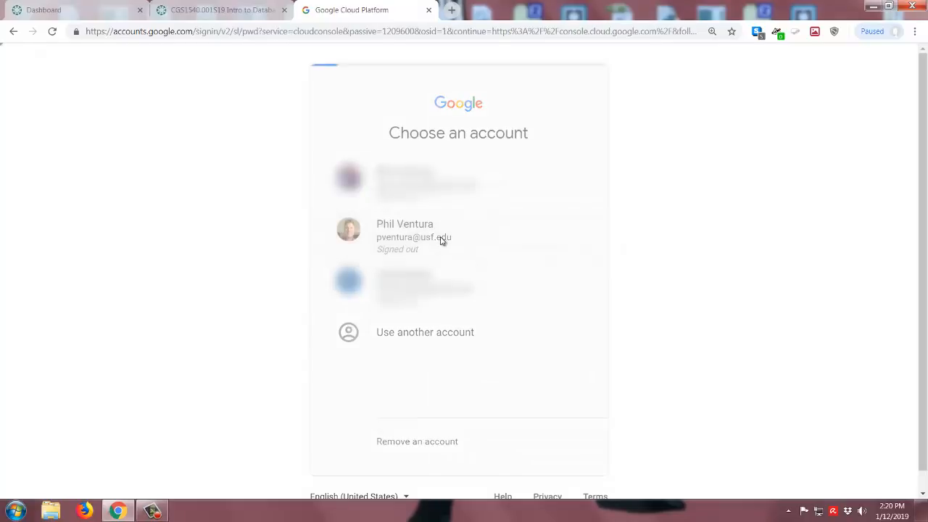
Enter the account password and continue so the Cloud console loads Databases-Spring-2019
{"action": "left_click", "coordinate": [404, 229]}
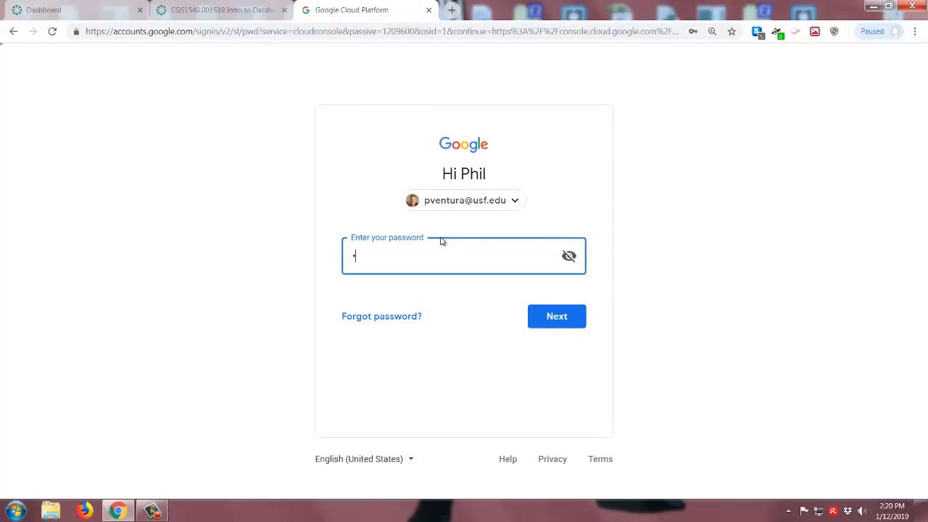
{"action": "left_click", "coordinate": [557, 316]}
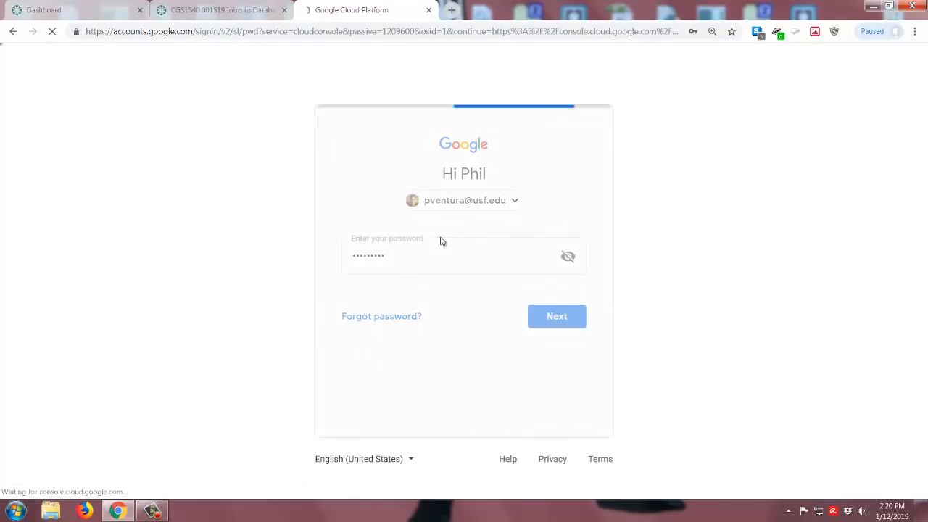
{"action": "left_click", "coordinate": [556, 316]}
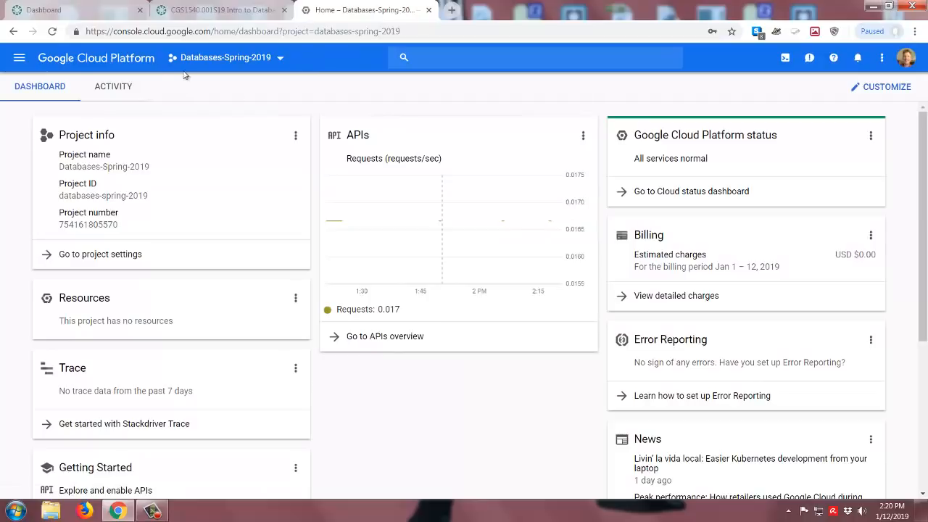
{"action": "mouse_move", "coordinate": [293, 59]}
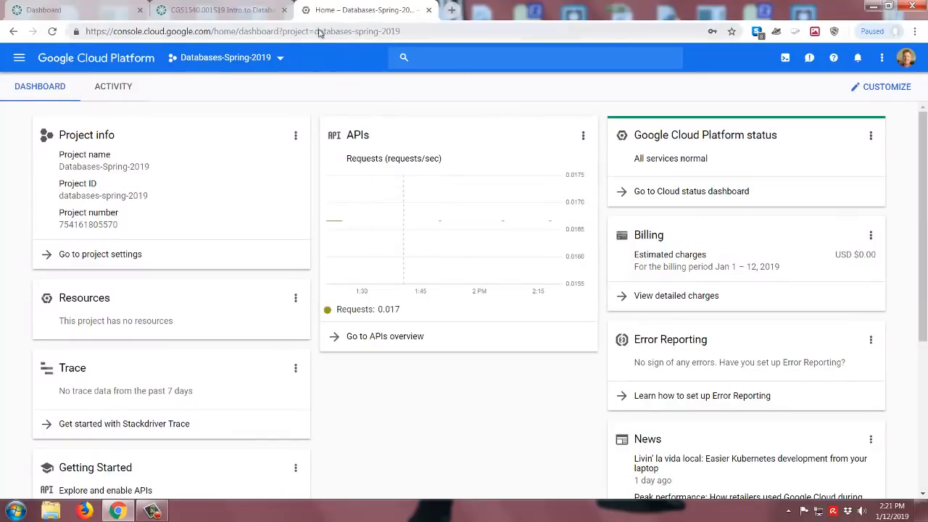
{"action": "mouse_move", "coordinate": [281, 75]}
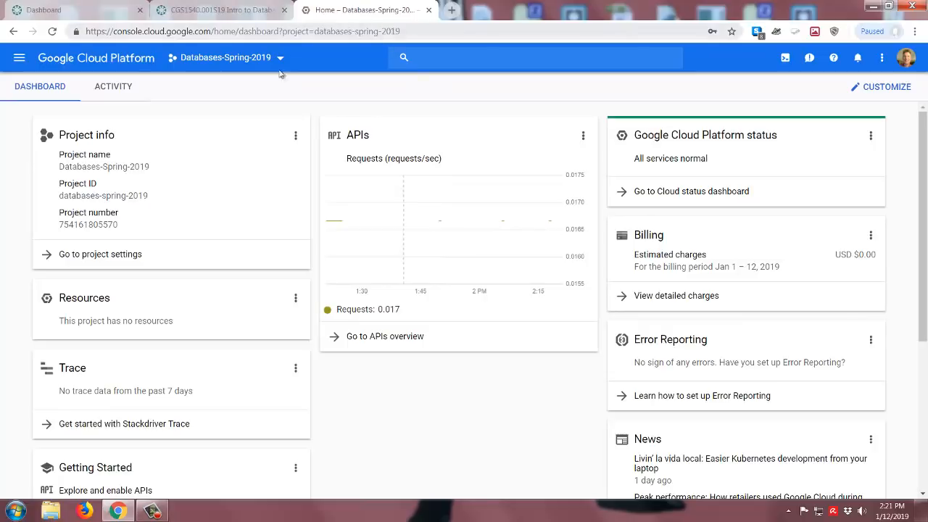
Show the project picker listing Databases-Spring-2019 and the three other existing projects
{"action": "left_click", "coordinate": [281, 58]}
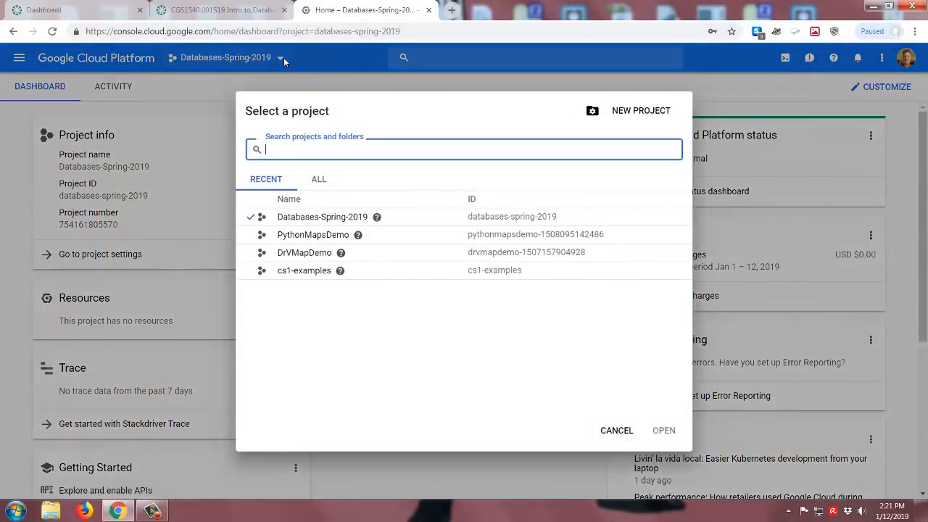
{"action": "mouse_move", "coordinate": [389, 261]}
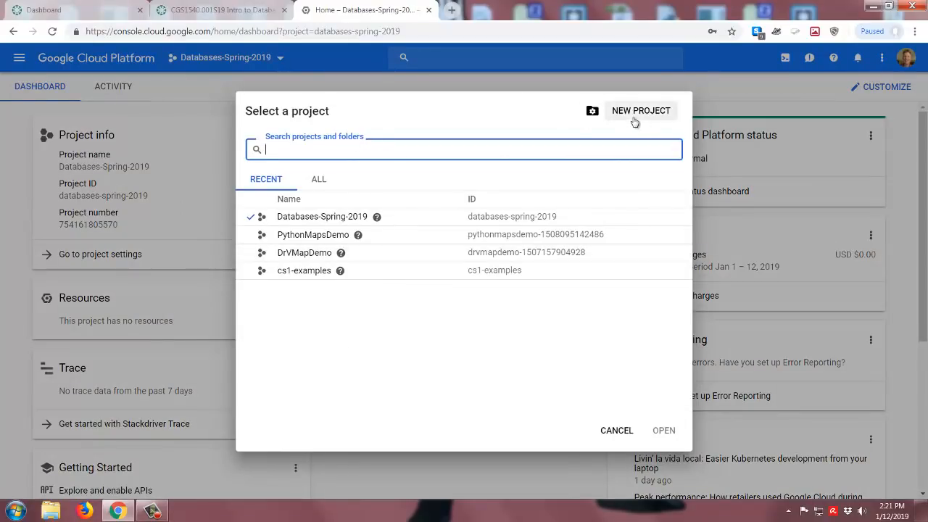
{"action": "mouse_move", "coordinate": [623, 496]}
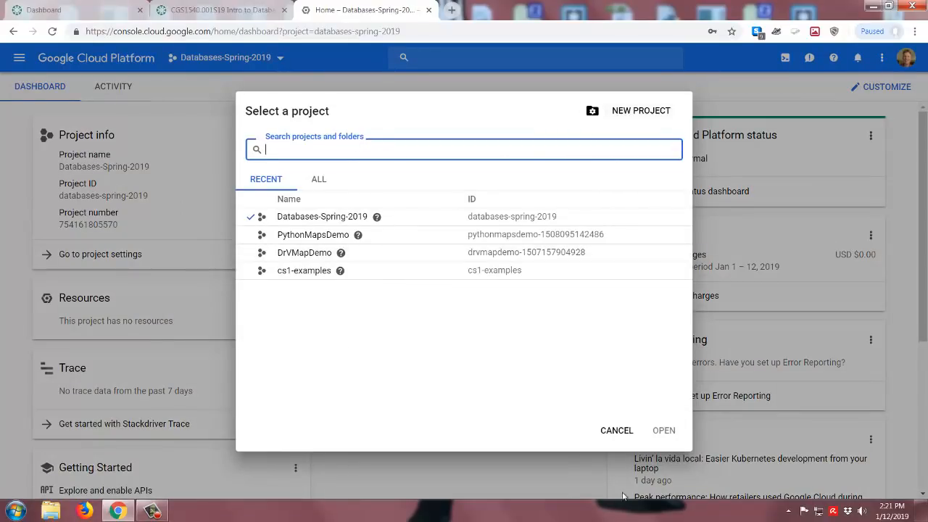
{"action": "left_click", "coordinate": [616, 429]}
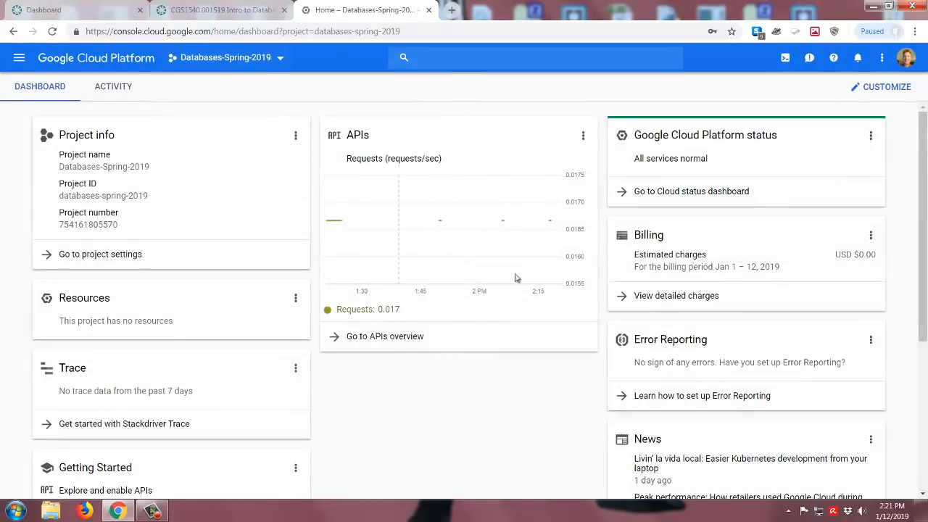
{"action": "mouse_move", "coordinate": [504, 331]}
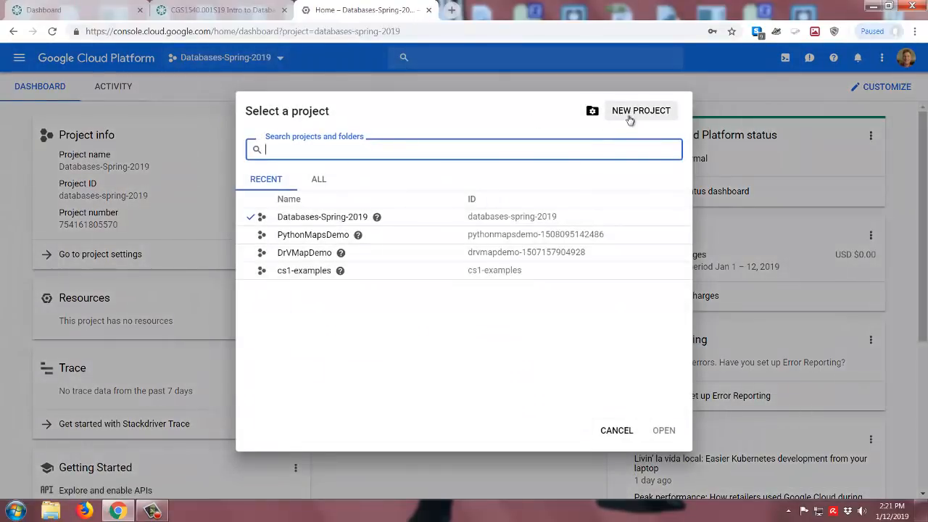
{"action": "left_click", "coordinate": [640, 110]}
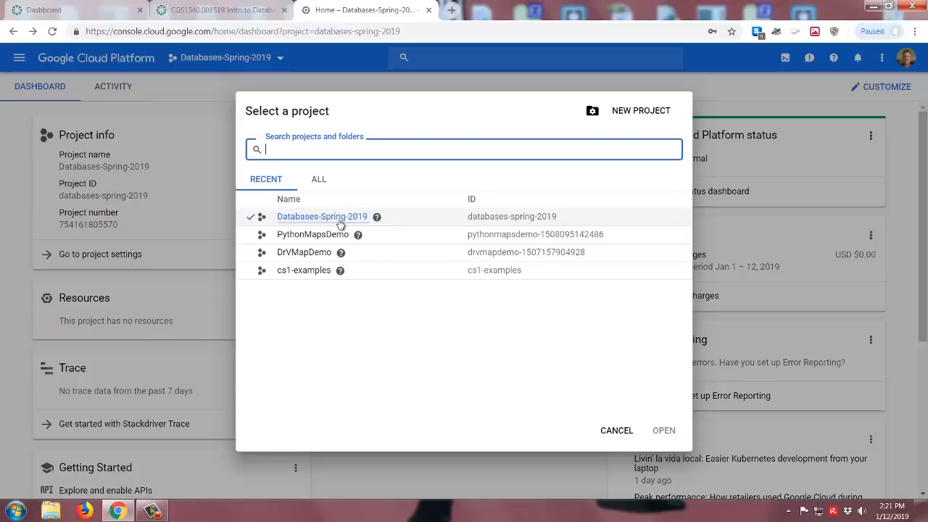
{"action": "mouse_move", "coordinate": [368, 186]}
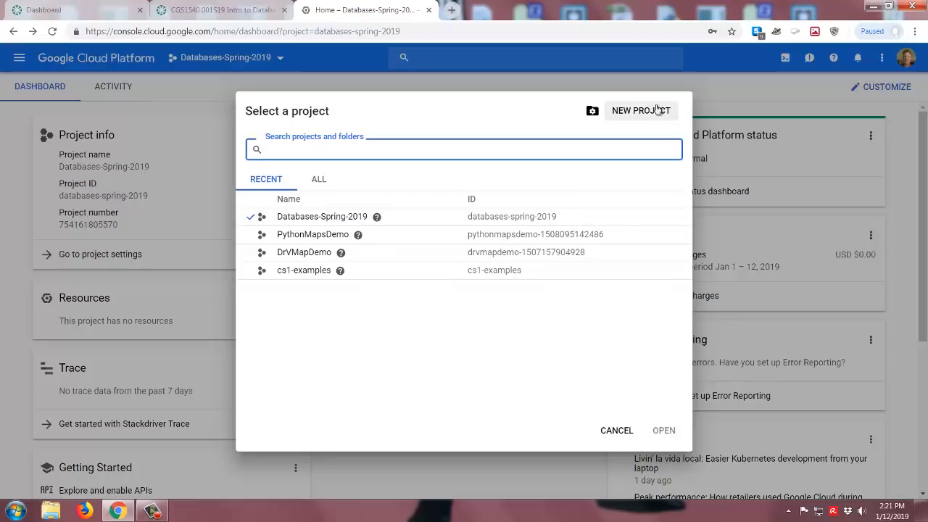
Begin a new project and replace the default name with 'create-demo'
{"action": "left_click", "coordinate": [640, 110]}
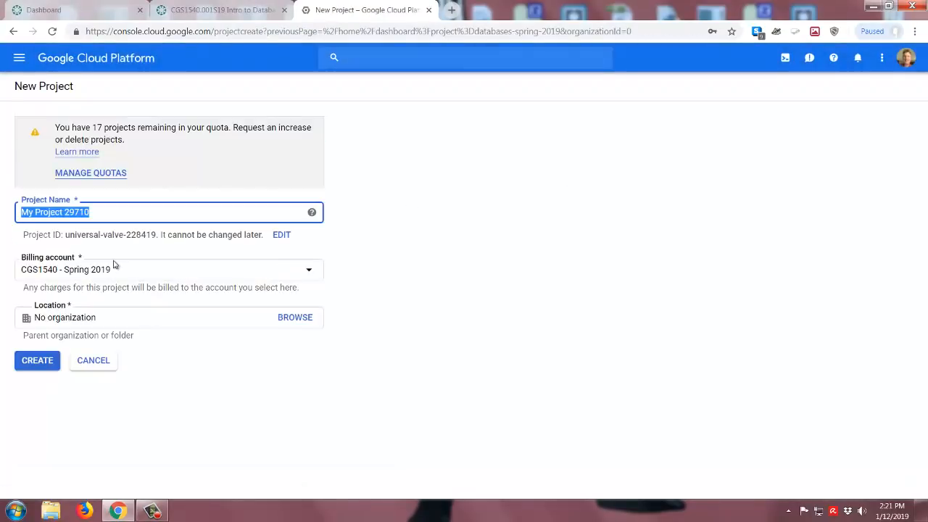
{"action": "key", "text": "Delete"}
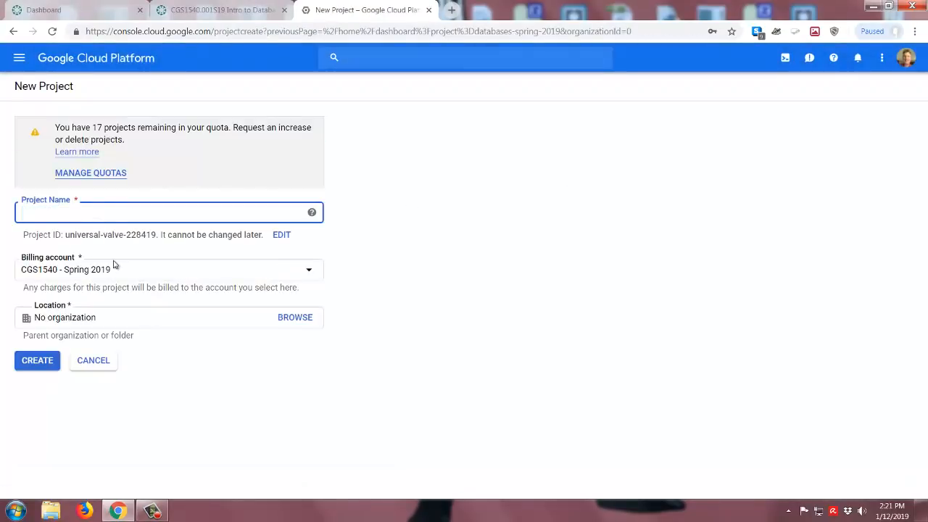
{"action": "type", "text": "create"}
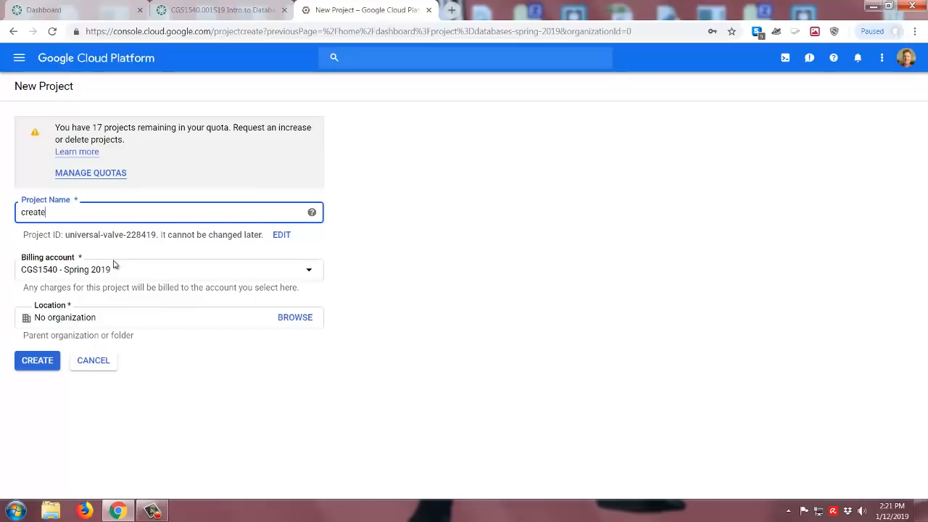
{"action": "type", "text": "-demo"}
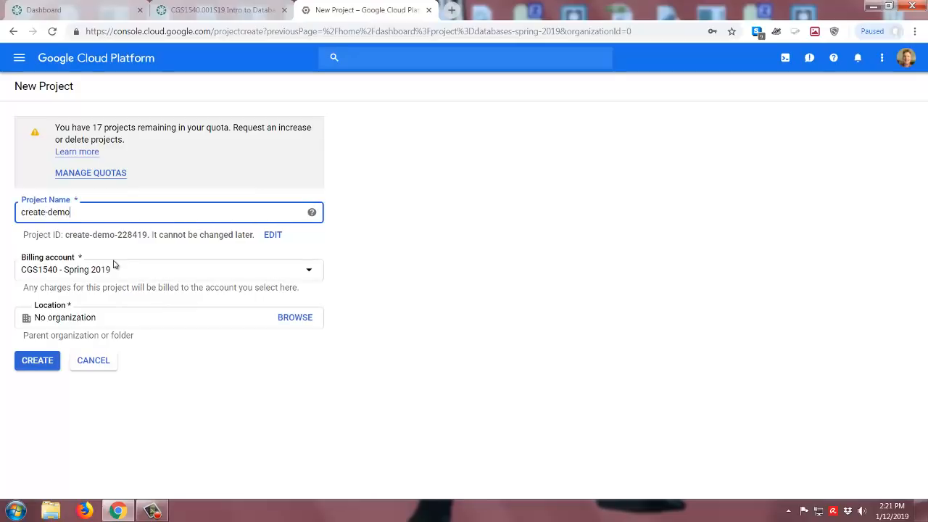
{"action": "left_click", "coordinate": [38, 360]}
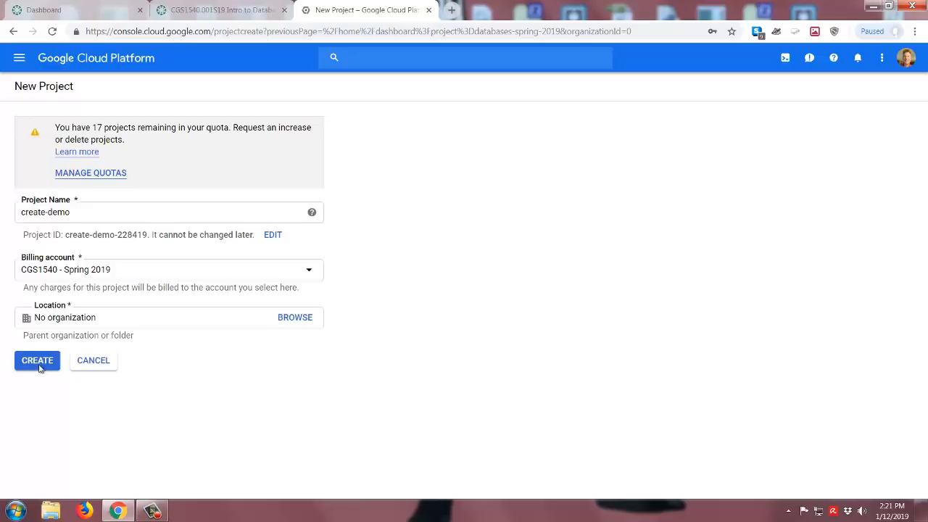
{"action": "mouse_move", "coordinate": [171, 278]}
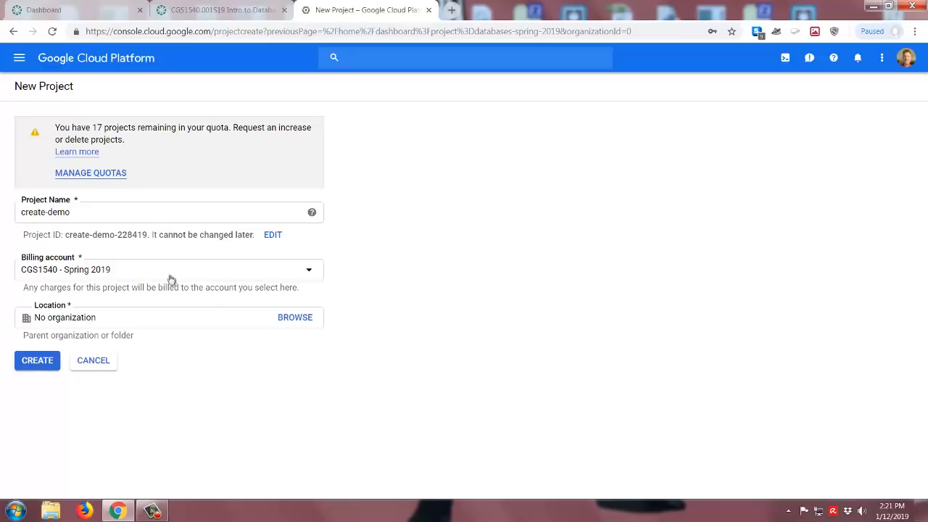
{"action": "mouse_move", "coordinate": [307, 281]}
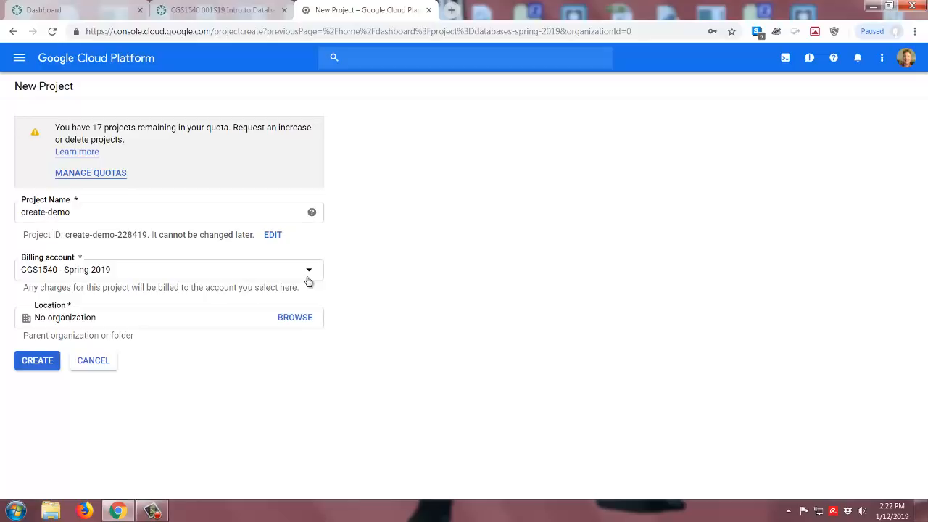
{"action": "mouse_move", "coordinate": [315, 280]}
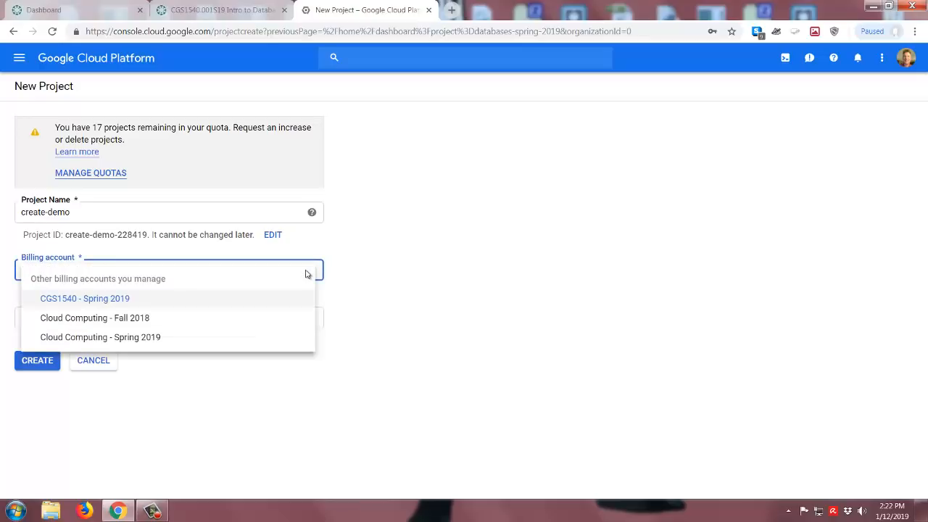
{"action": "mouse_move", "coordinate": [324, 323]}
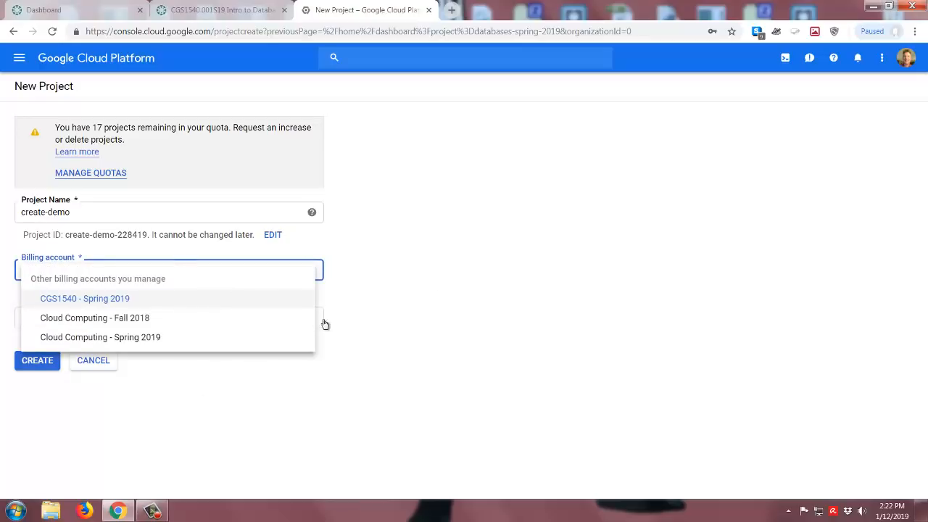
Choose CGS1540 - Spring 2019 as the billing account for create-demo
{"action": "left_click", "coordinate": [84, 298]}
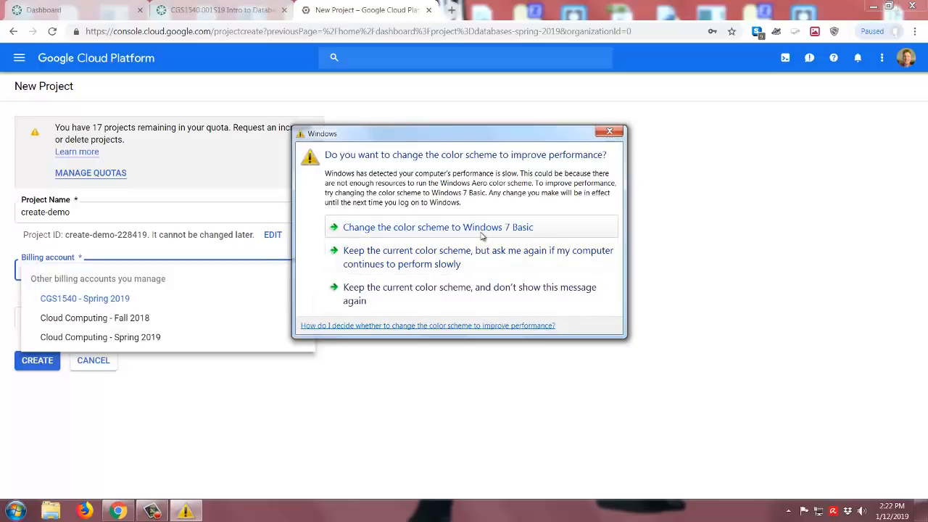
{"action": "left_click", "coordinate": [609, 131]}
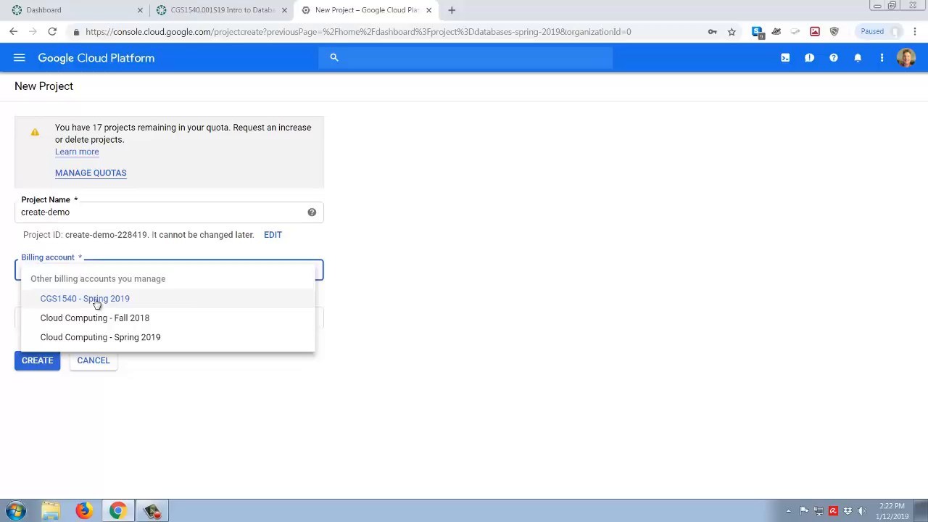
{"action": "left_click", "coordinate": [84, 298]}
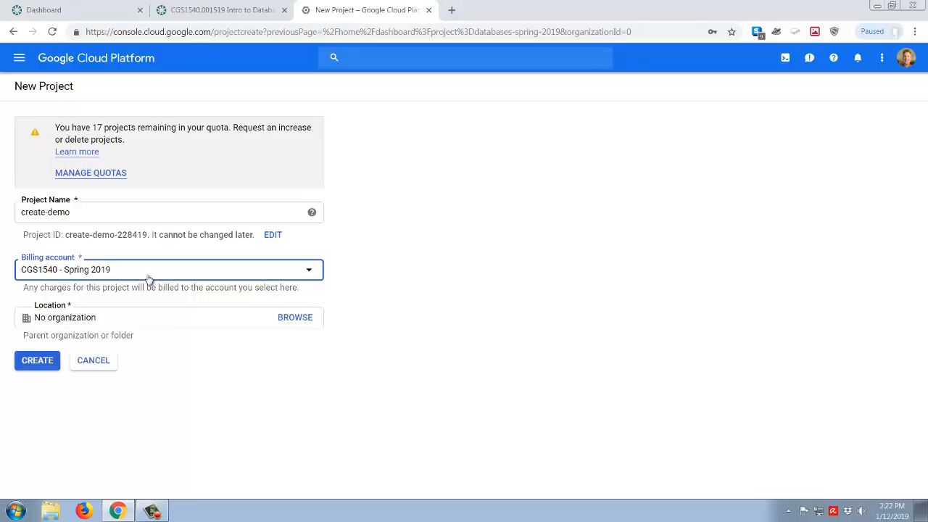
{"action": "mouse_move", "coordinate": [405, 272]}
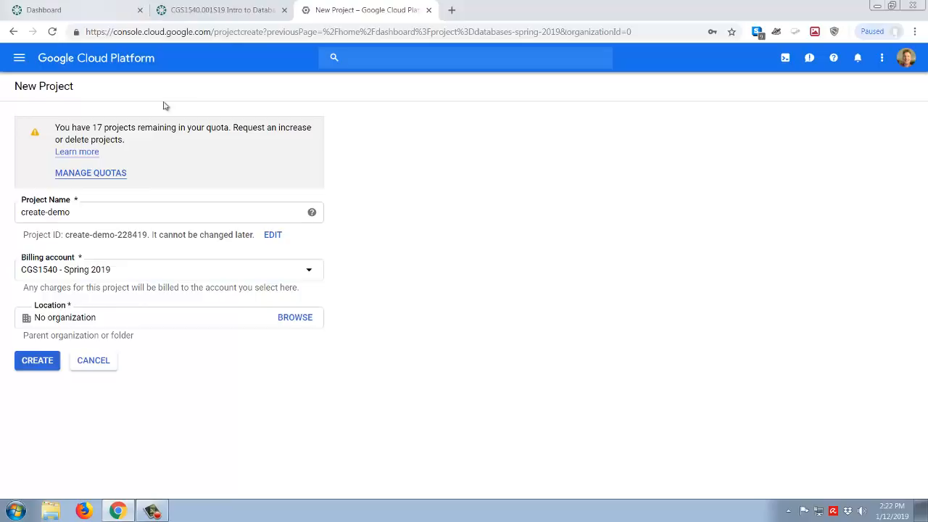
{"action": "mouse_move", "coordinate": [95, 261]}
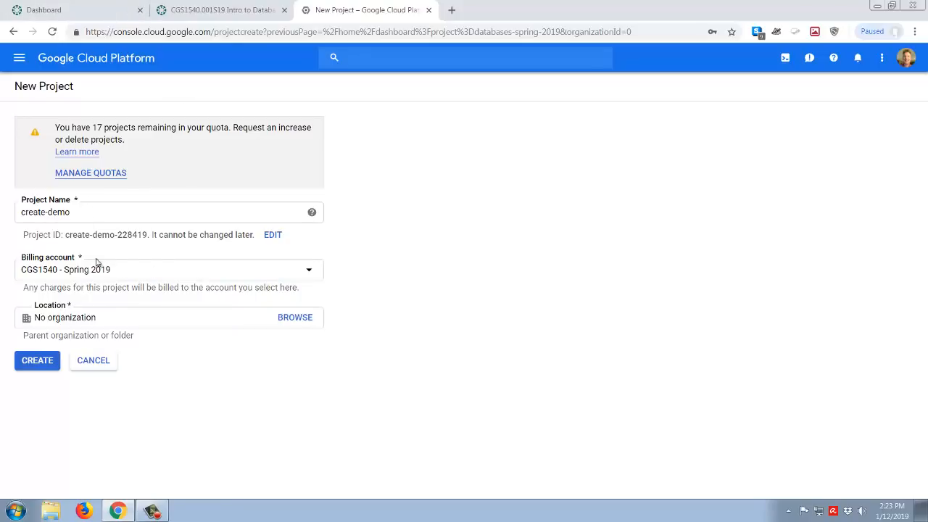
{"action": "mouse_move", "coordinate": [316, 232]}
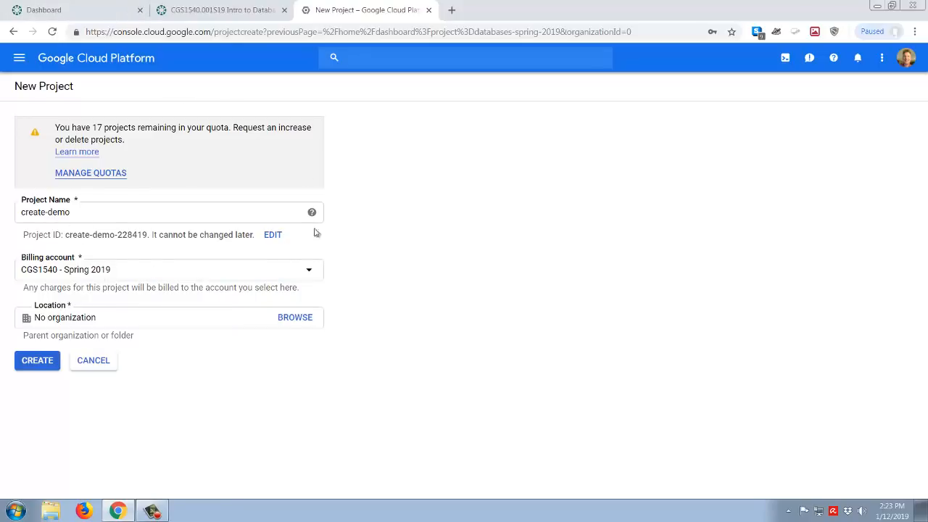
{"action": "mouse_move", "coordinate": [113, 271]}
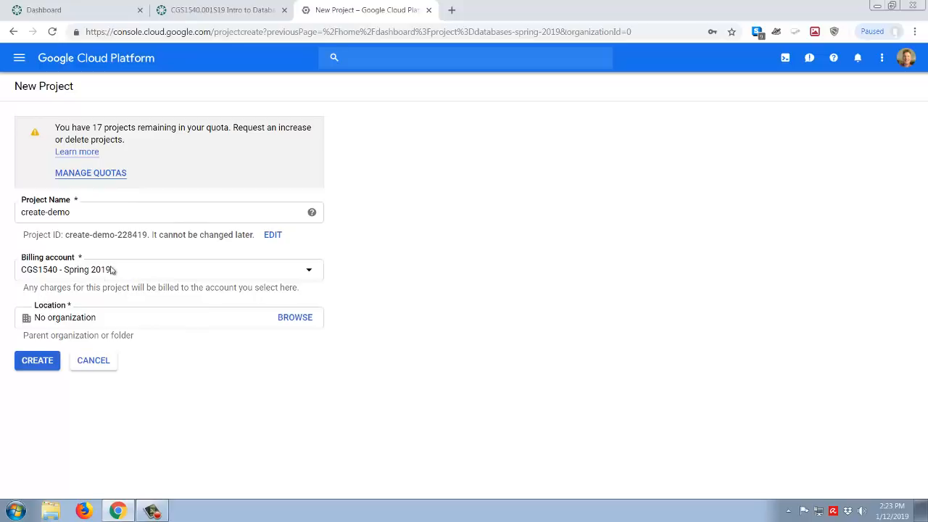
Create create-demo and check the full project list shows it pending under No organization
{"action": "left_click", "coordinate": [37, 359]}
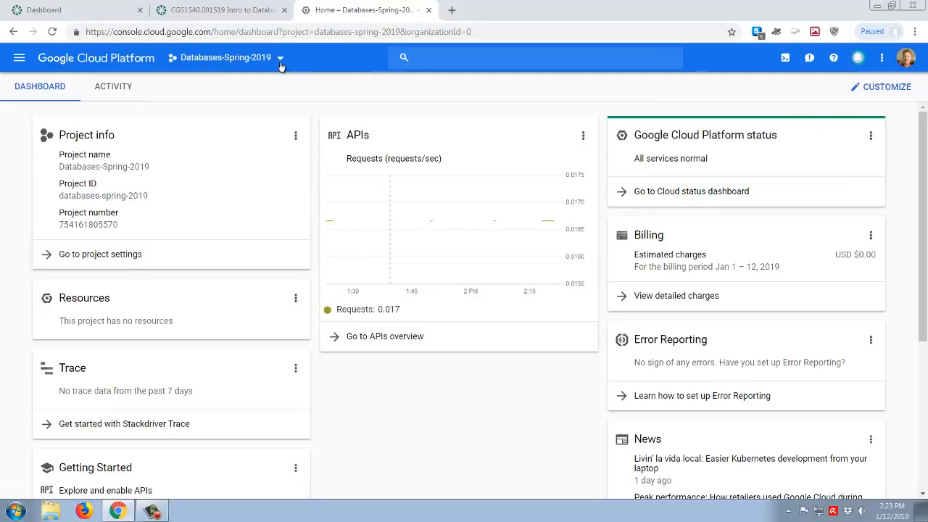
{"action": "left_click", "coordinate": [282, 58]}
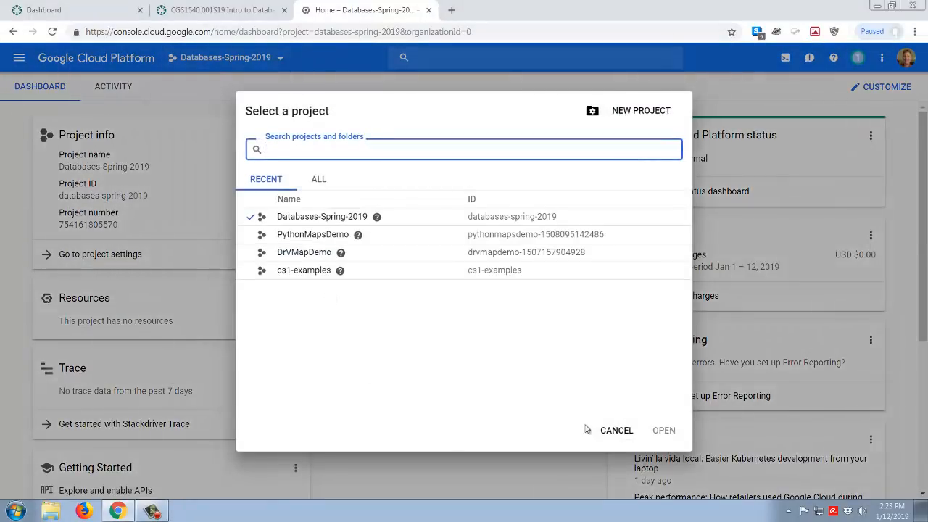
{"action": "left_click", "coordinate": [319, 180]}
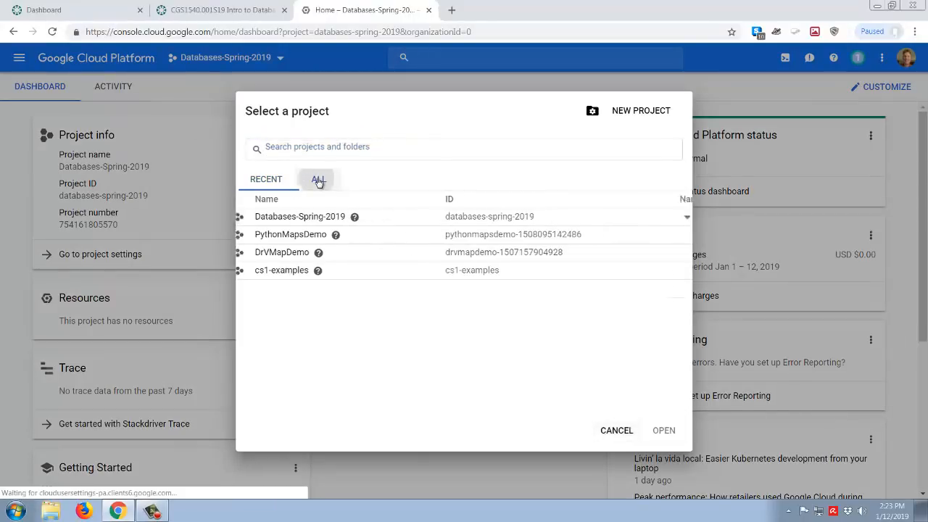
{"action": "left_click", "coordinate": [319, 180]}
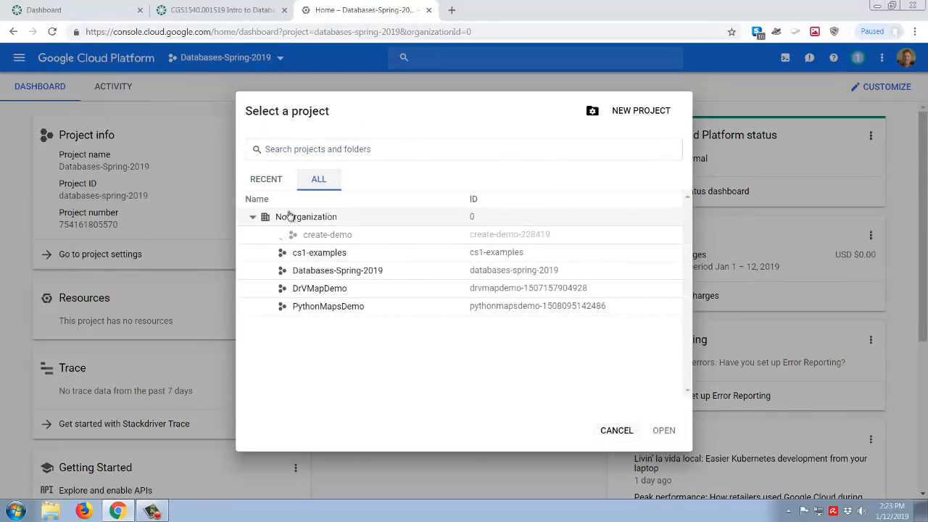
{"action": "mouse_move", "coordinate": [322, 239]}
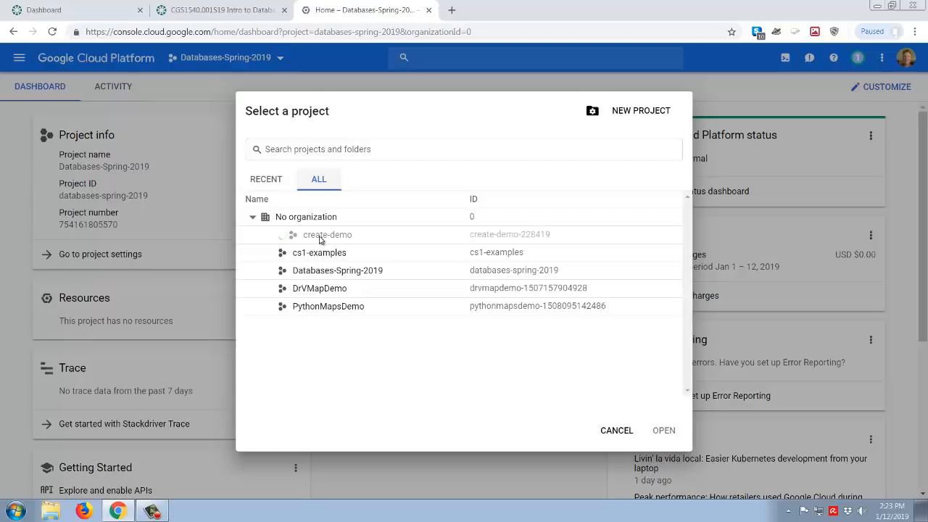
{"action": "left_click", "coordinate": [616, 430]}
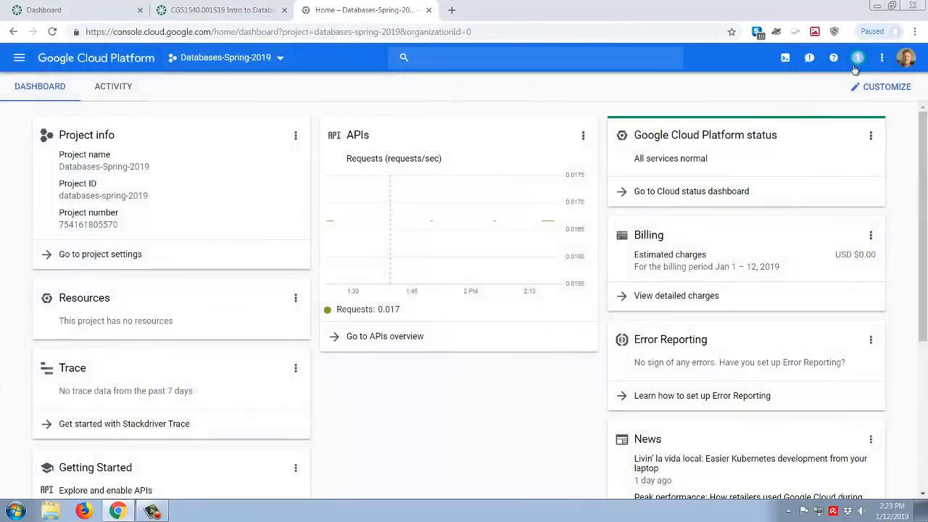
Follow the 'Create Project: create-demo' notification to Manage resources listing create-demo-228419
{"action": "left_click", "coordinate": [855, 56]}
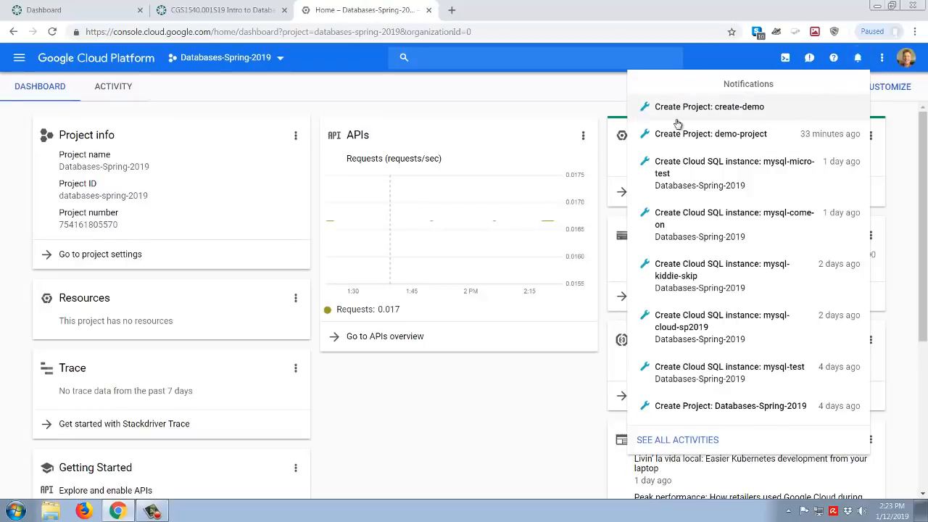
{"action": "mouse_move", "coordinate": [737, 111]}
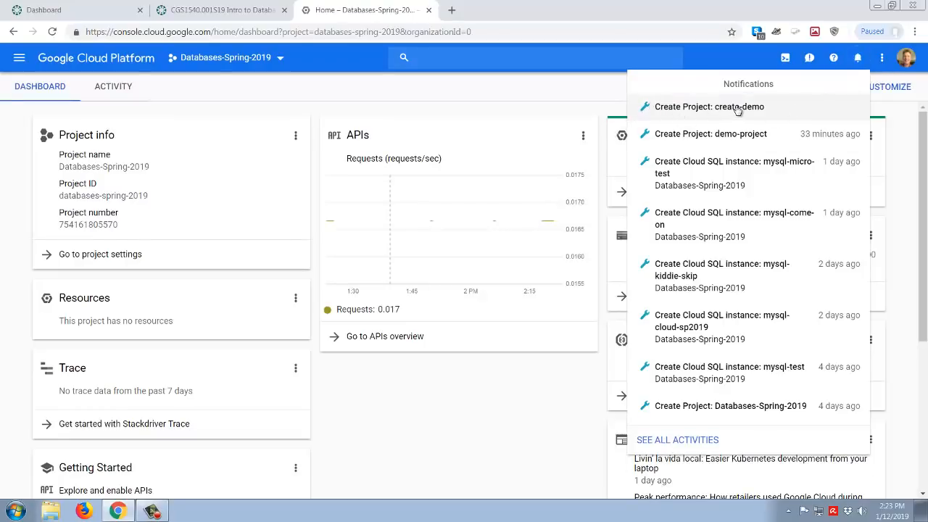
{"action": "left_click", "coordinate": [734, 107]}
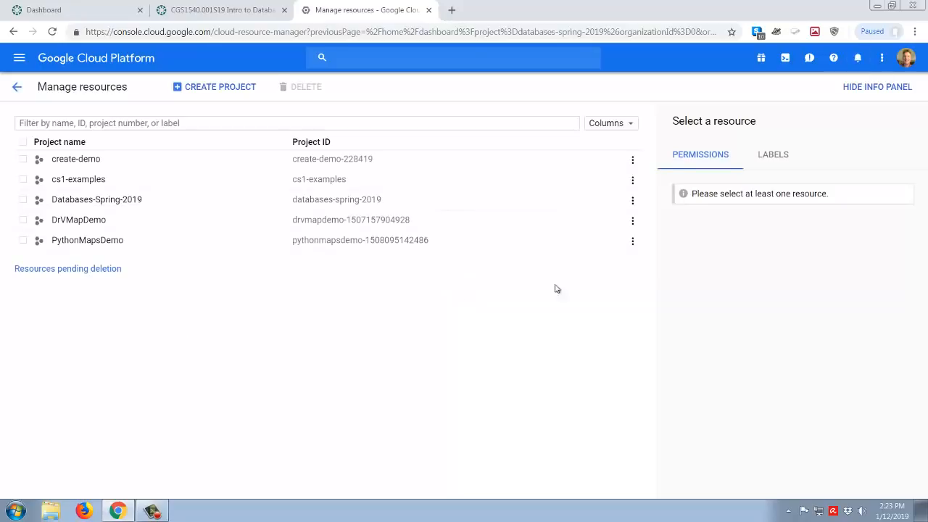
{"action": "mouse_move", "coordinate": [75, 162]}
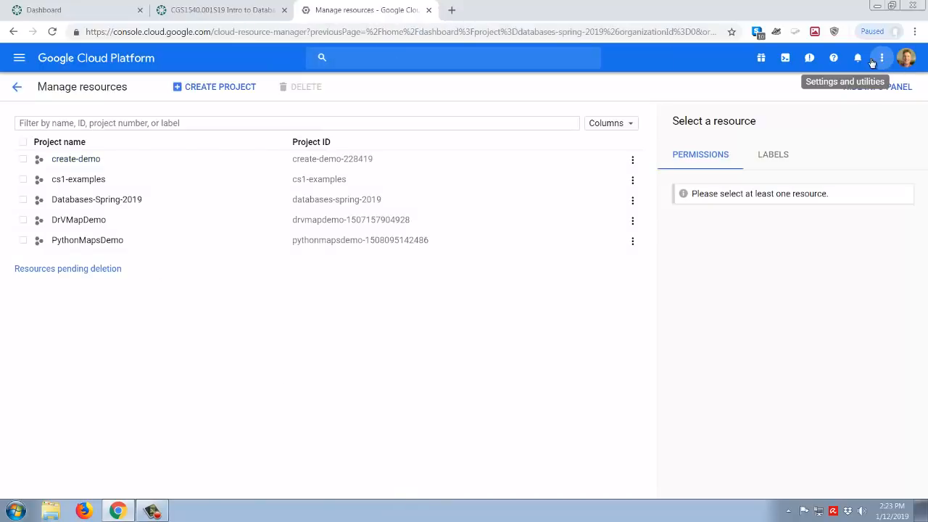
{"action": "mouse_move", "coordinate": [252, 278]}
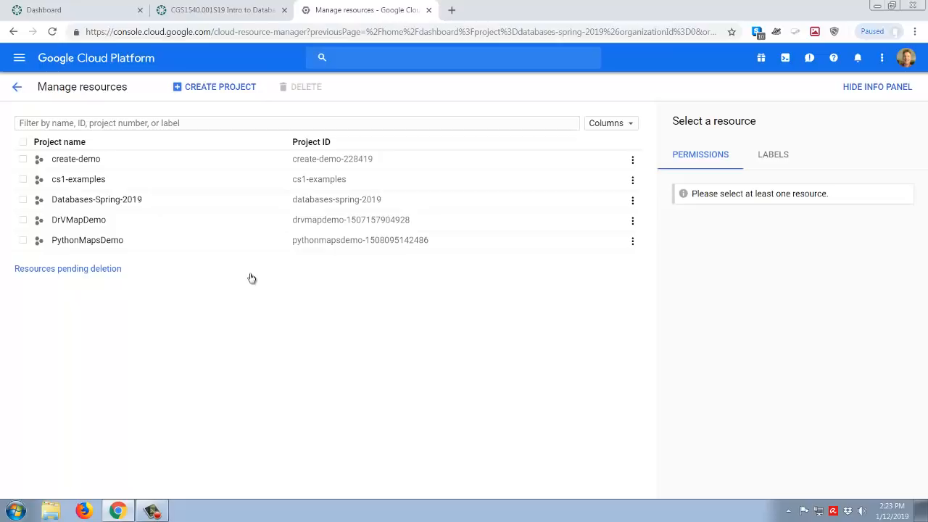
{"action": "left_click", "coordinate": [855, 57]}
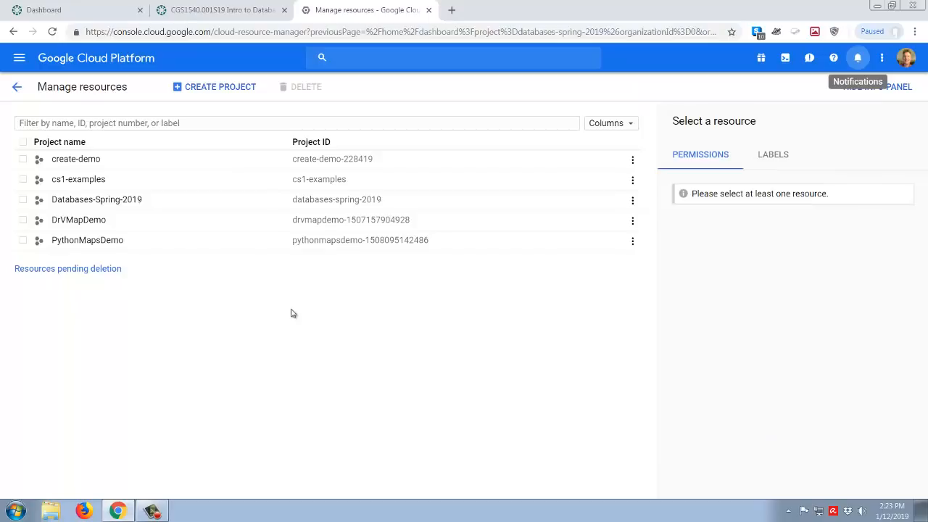
{"action": "mouse_move", "coordinate": [62, 165]}
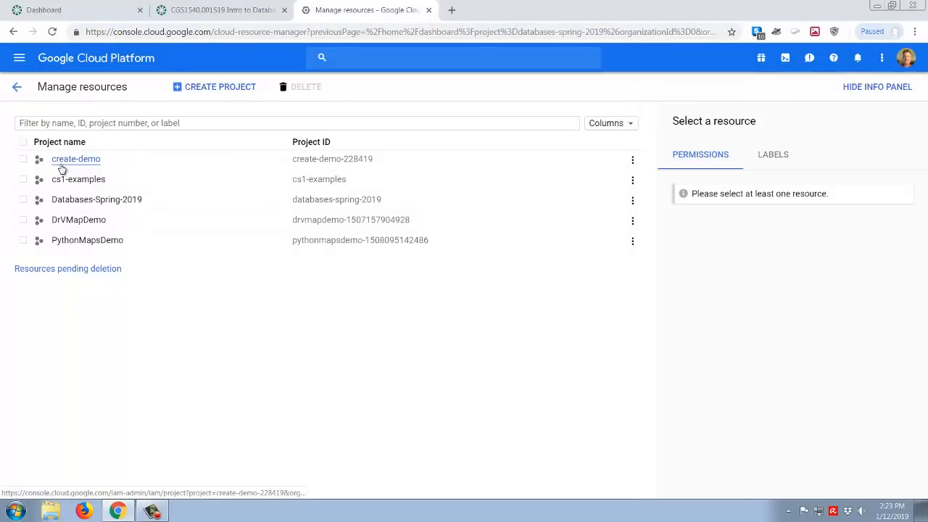
{"action": "mouse_move", "coordinate": [75, 87]}
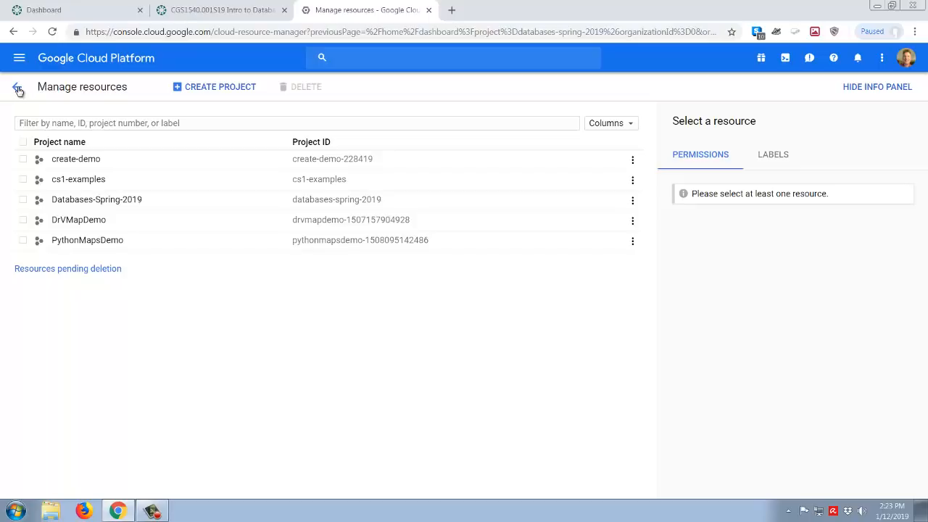
Return to the Databases-Spring-2019 dashboard and confirm create-demo is still pending in the full project list
{"action": "left_click", "coordinate": [18, 87]}
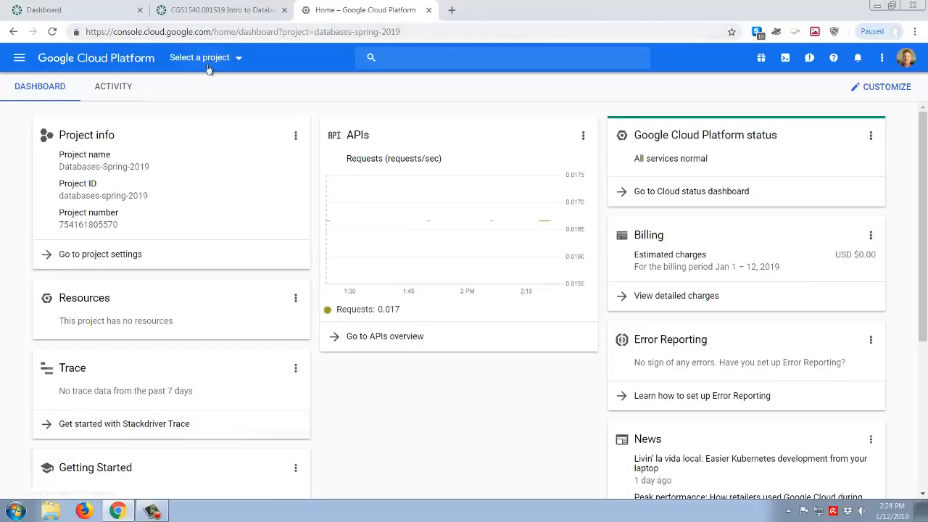
{"action": "left_click", "coordinate": [206, 58]}
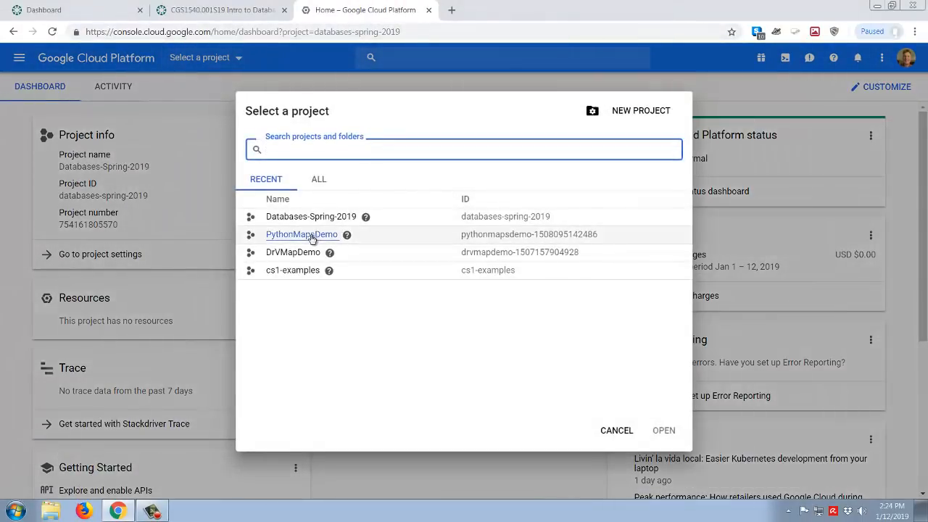
{"action": "left_click", "coordinate": [319, 180]}
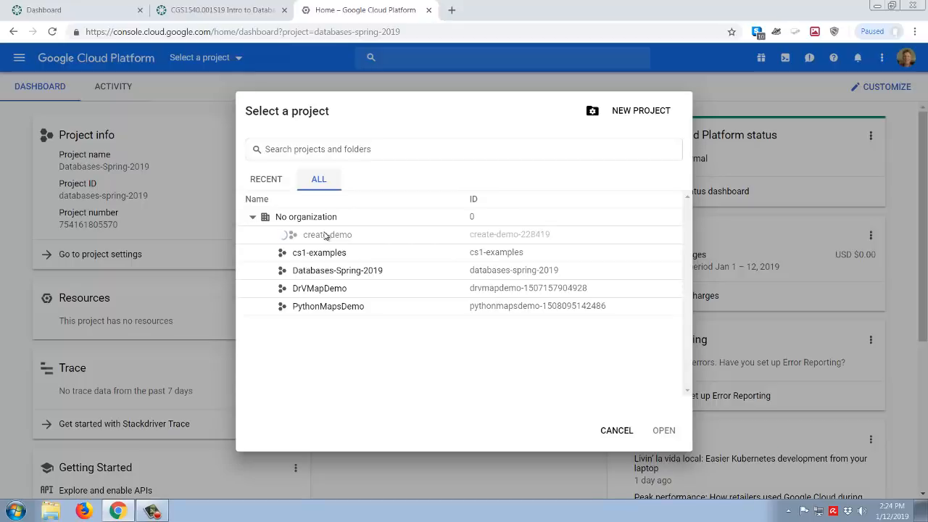
{"action": "mouse_move", "coordinate": [333, 445]}
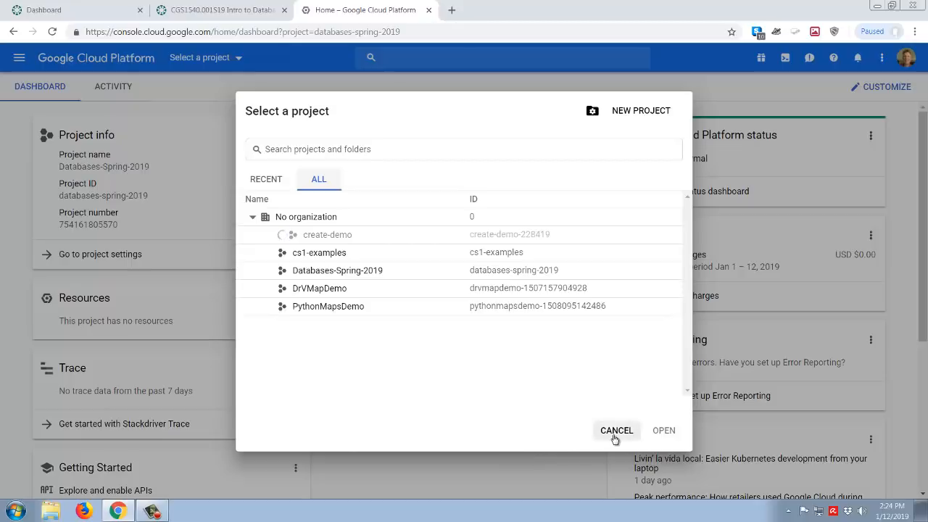
{"action": "left_click", "coordinate": [616, 429]}
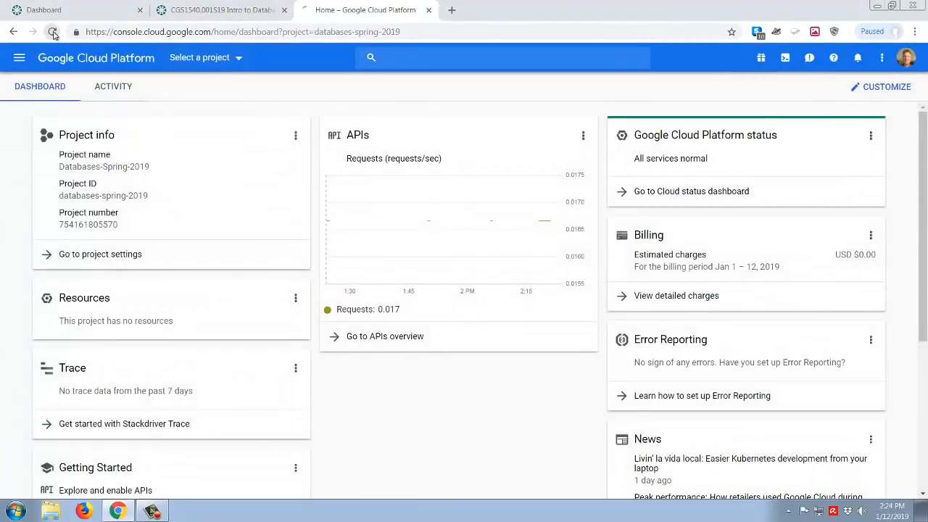
Refresh and switch the dashboard to the create-demo project (ID create-demo-228419)
{"action": "left_click", "coordinate": [52, 32]}
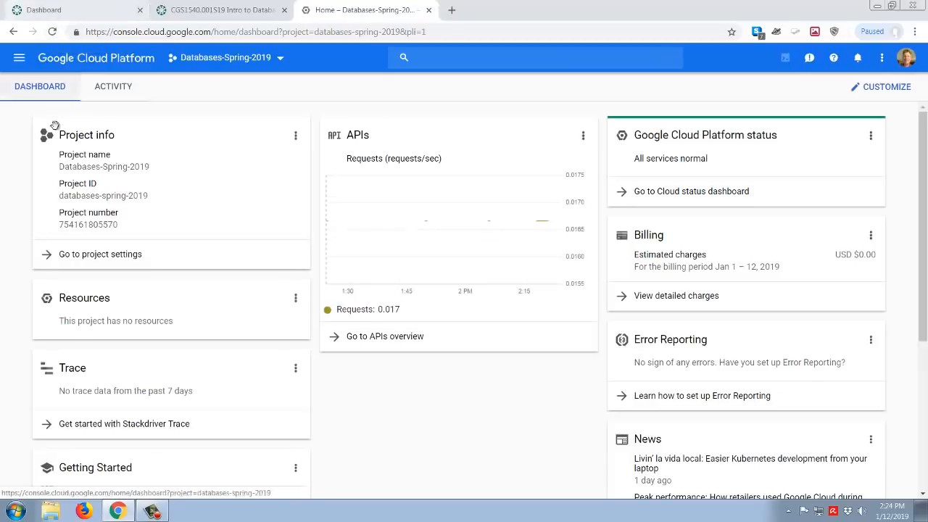
{"action": "left_click", "coordinate": [231, 58]}
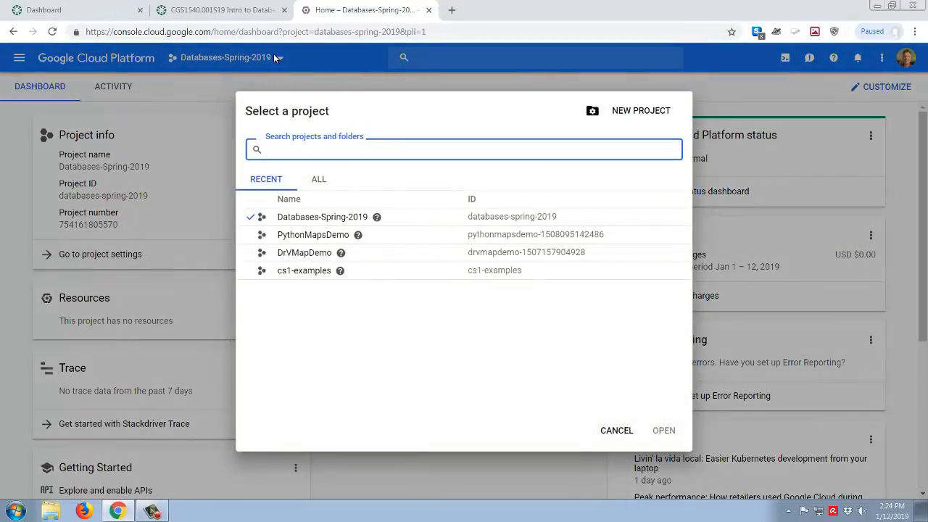
{"action": "left_click", "coordinate": [318, 179]}
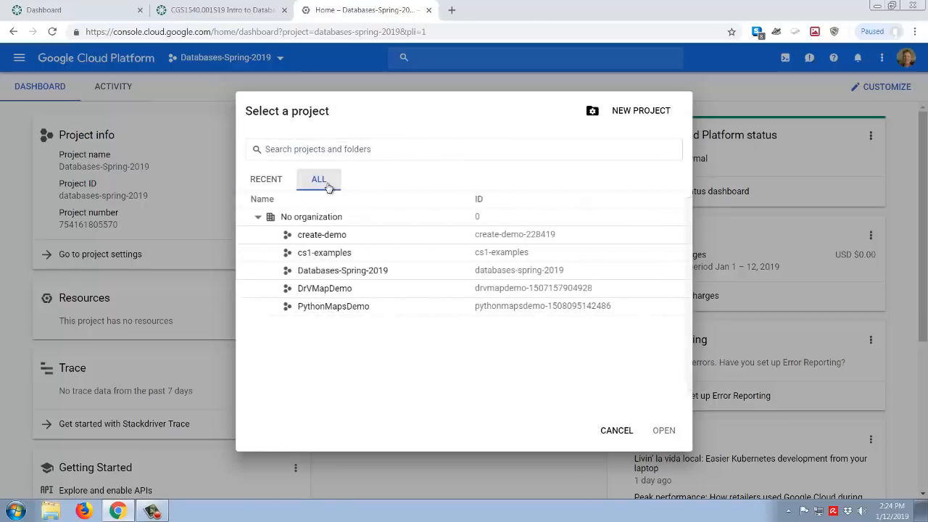
{"action": "double_click", "coordinate": [322, 235]}
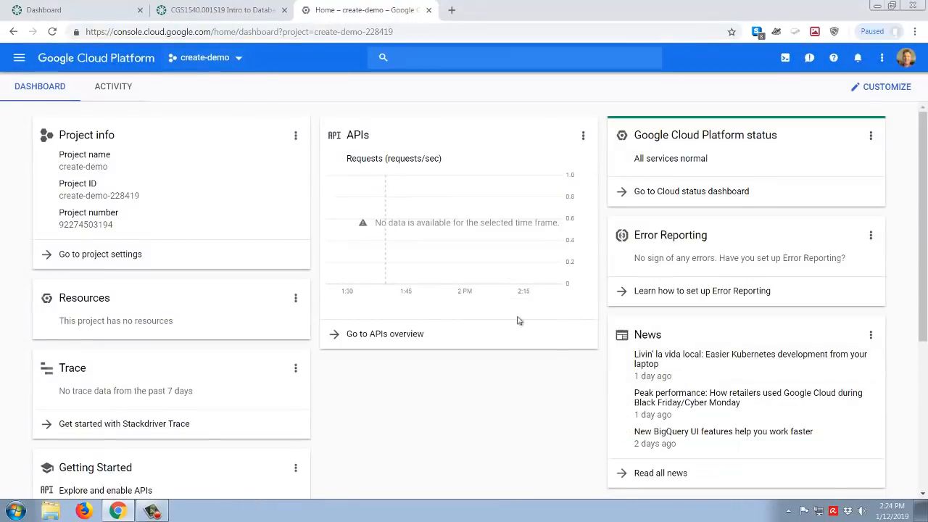
{"action": "mouse_move", "coordinate": [131, 133]}
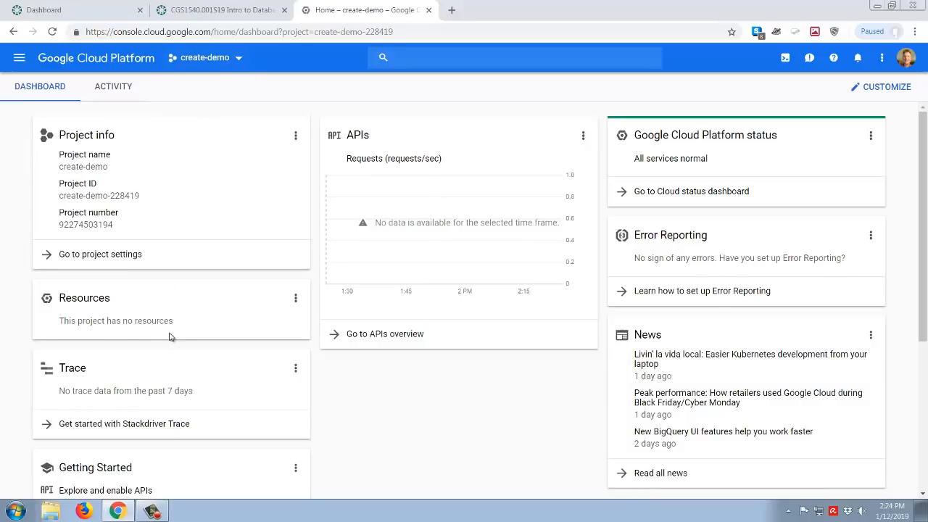
{"action": "mouse_move", "coordinate": [456, 311]}
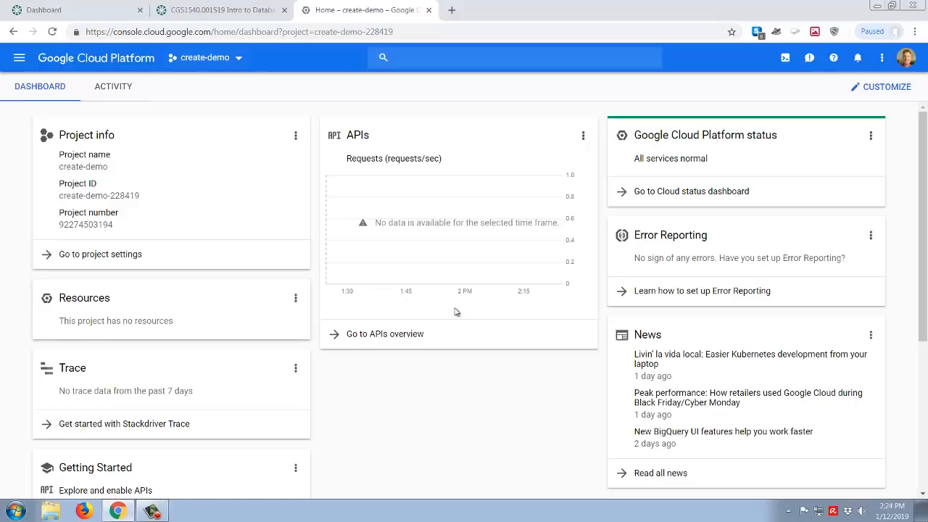